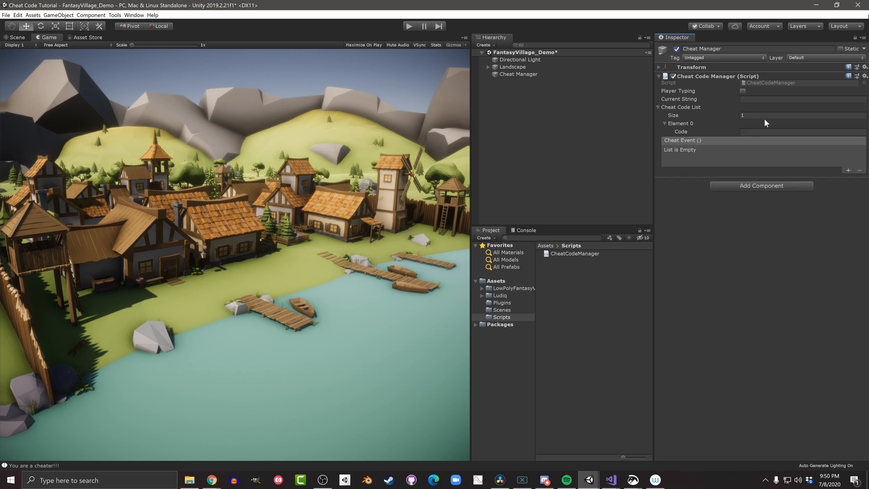
Bind cheat code 'CanICheat' to CheatCodeManager's Cheat1 event and run the scene with the Console visible
text(CanIC)
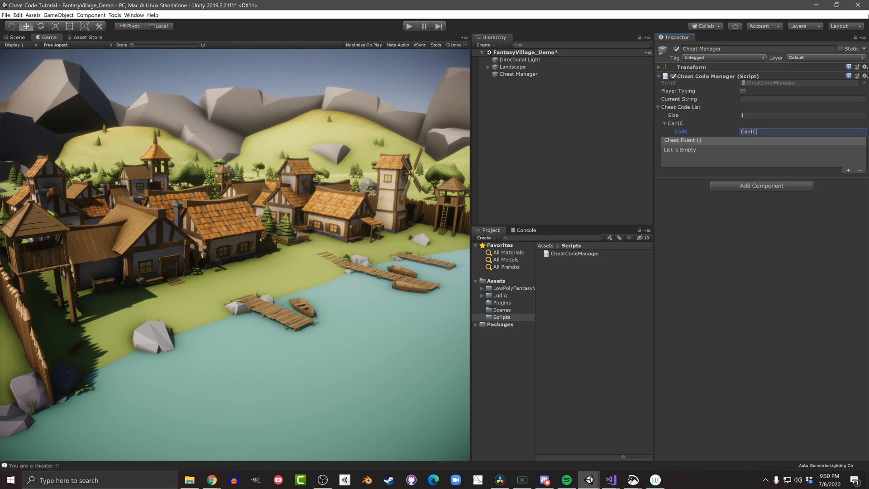
click(847, 171)
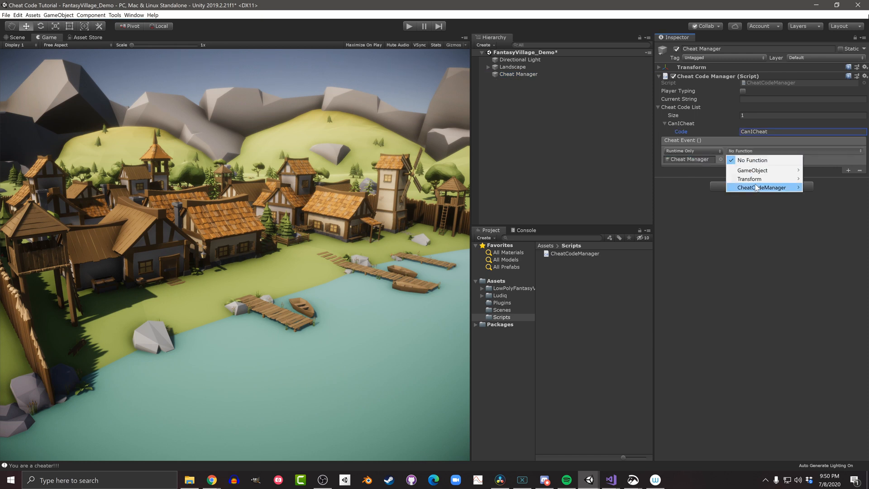
click(762, 187)
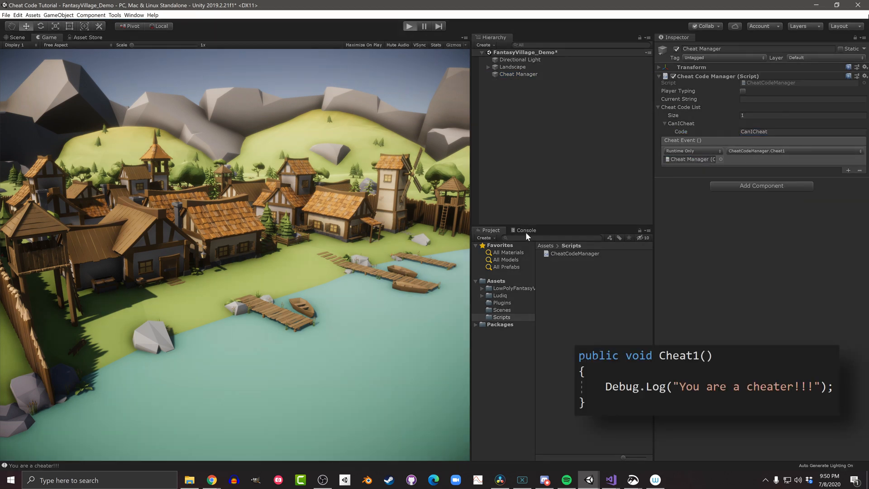
click(409, 26)
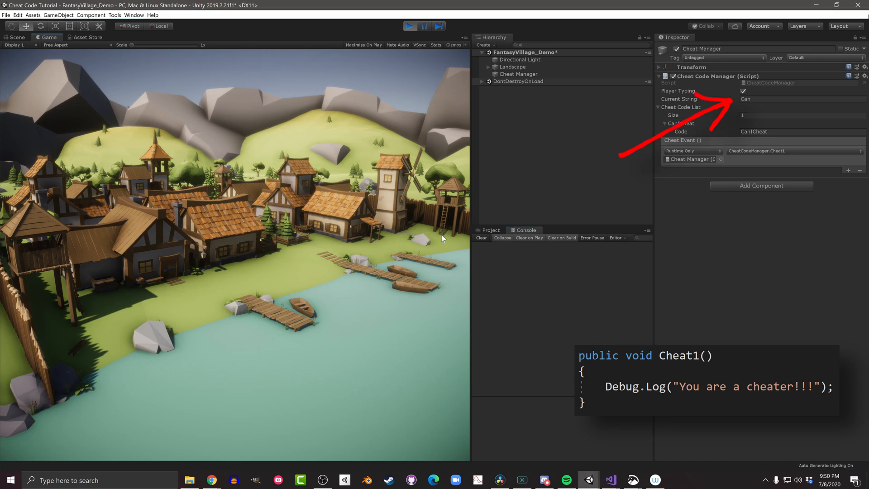